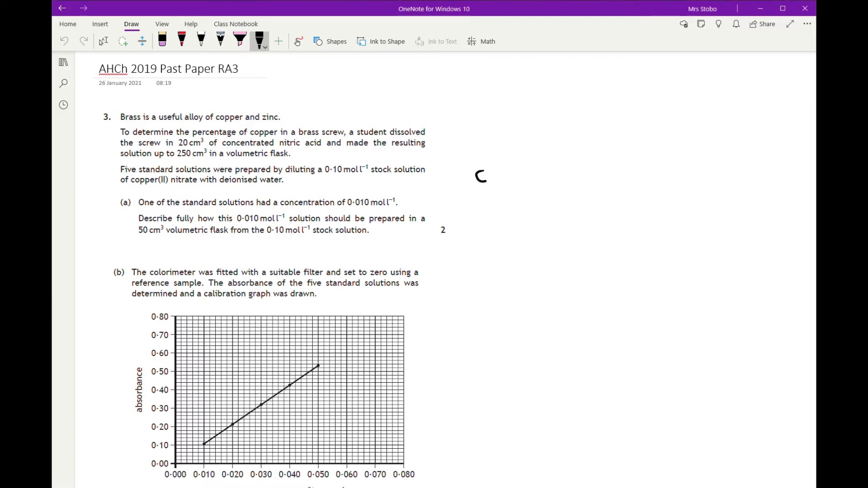
Step: Handwrite the dilution working 0.1 → 0.01, 50cm³ and an underlined 5cm³ original beside part (a)
{"action": "left_click_drag", "start_coordinate": [476, 174], "coordinate": [557, 174]}
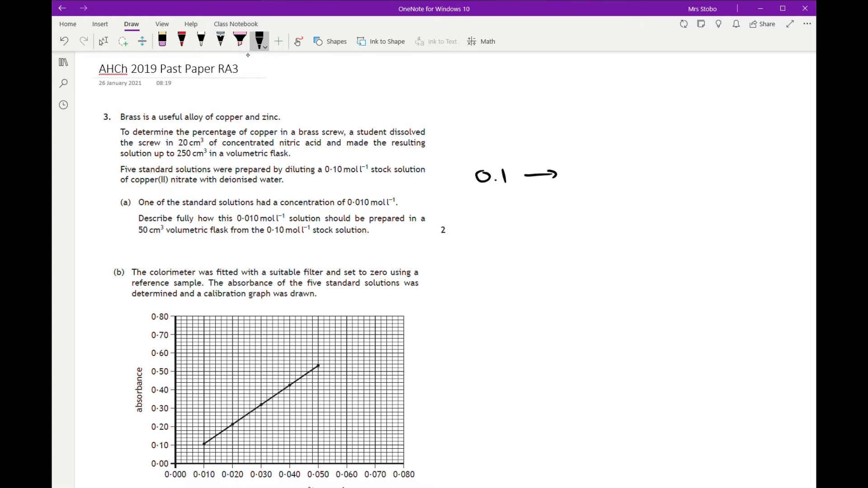
{"action": "left_click_drag", "start_coordinate": [565, 172], "coordinate": [606, 177]}
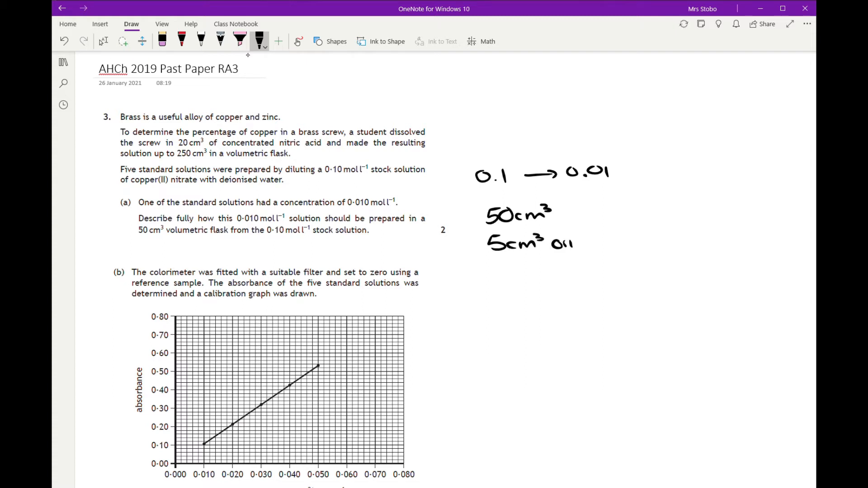
{"action": "type", "text": "original"}
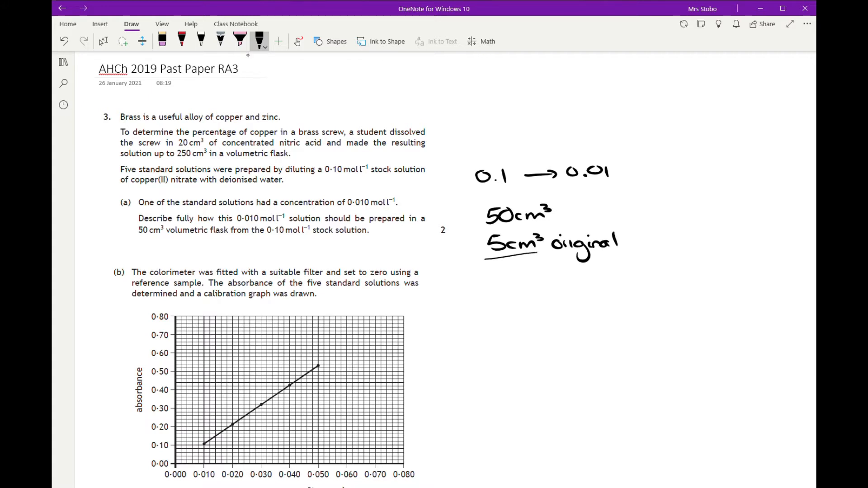
{"action": "left_click_drag", "start_coordinate": [484, 258], "coordinate": [537, 258]}
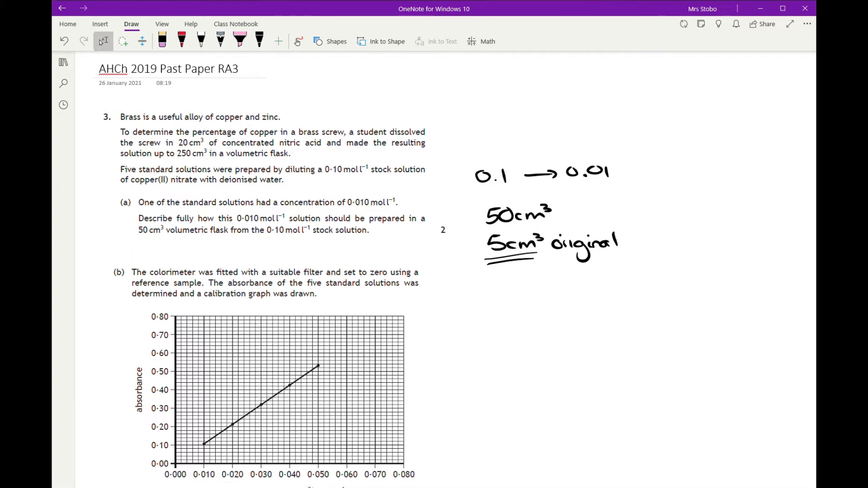
Step: Sketch a pipette and write '5cm³ using pipette/burette, fill with deionised to line'
{"action": "left_click", "coordinate": [481, 275]}
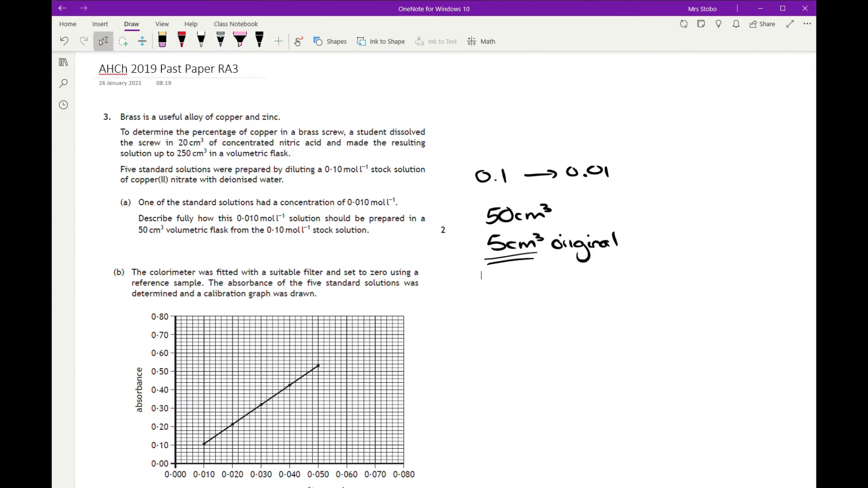
{"action": "left_click_drag", "start_coordinate": [659, 103], "coordinate": [661, 138]}
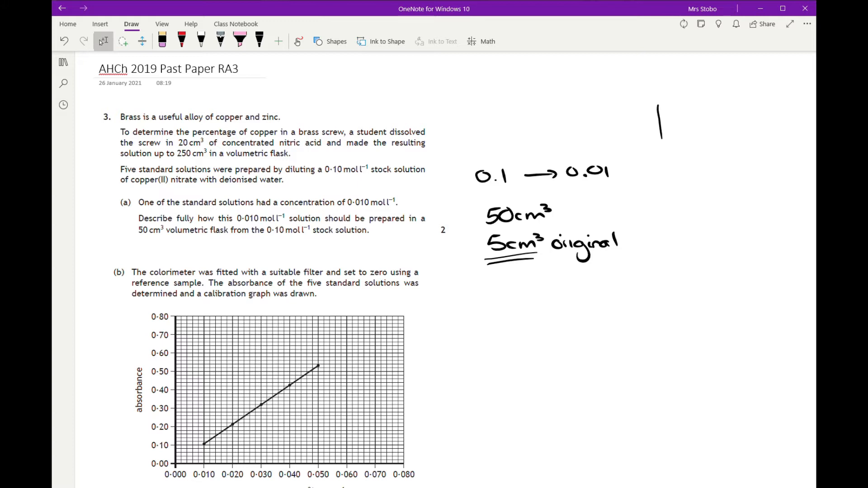
{"action": "left_click_drag", "start_coordinate": [659, 108], "coordinate": [670, 160]}
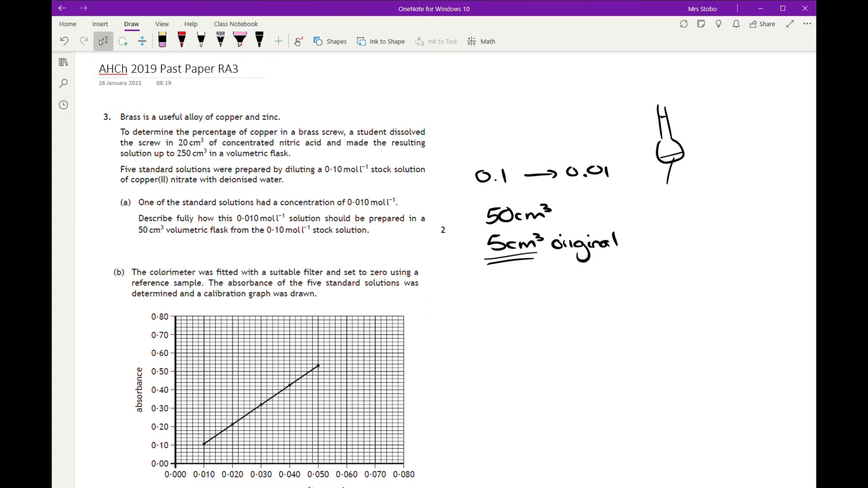
{"action": "type", "text": "5cm³ using"}
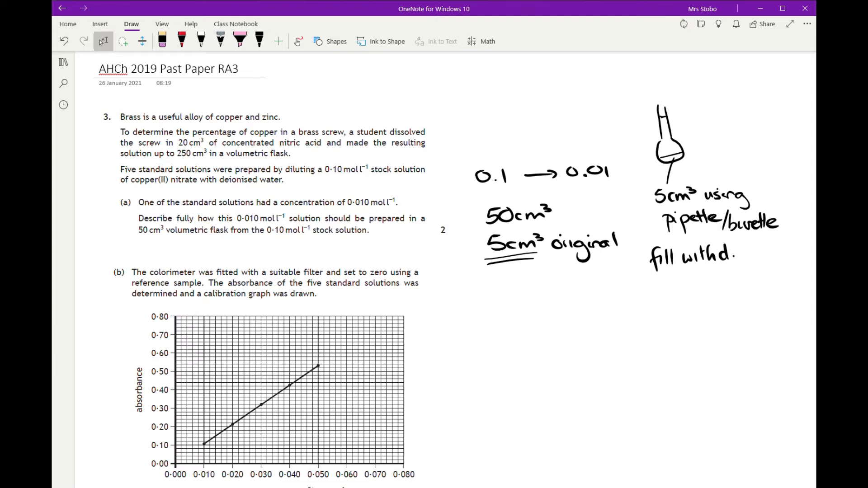
{"action": "type", "text": "deionised"}
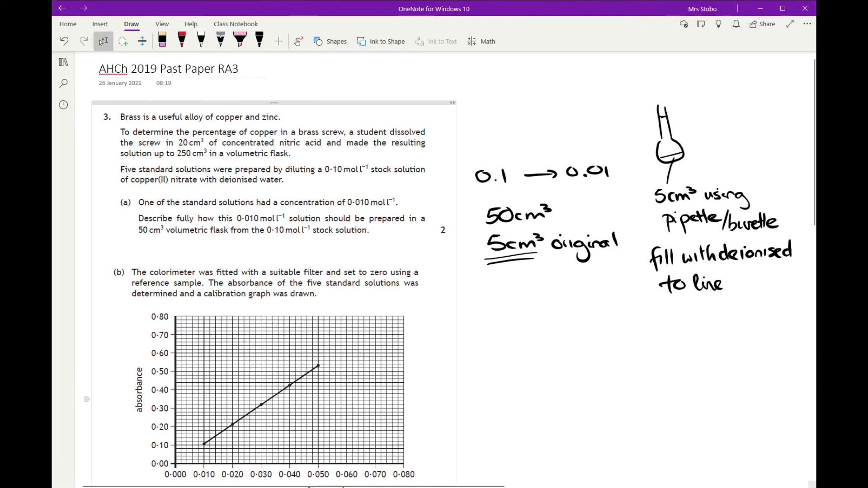
Step: Handwrite 'Deionised Water' as the answer beneath part (b)(i)
{"action": "scroll", "scroll_direction": "down", "scroll_amount": 3}
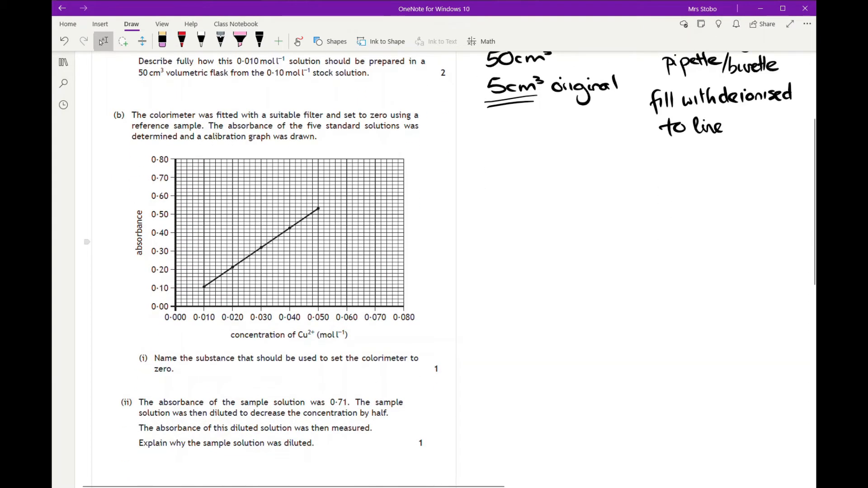
{"action": "left_click", "coordinate": [261, 41]}
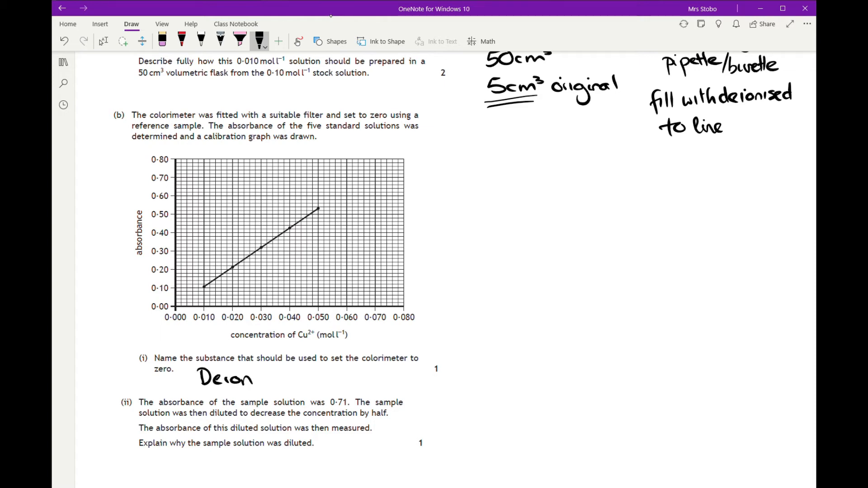
{"action": "type", "text": "Deionised Water"}
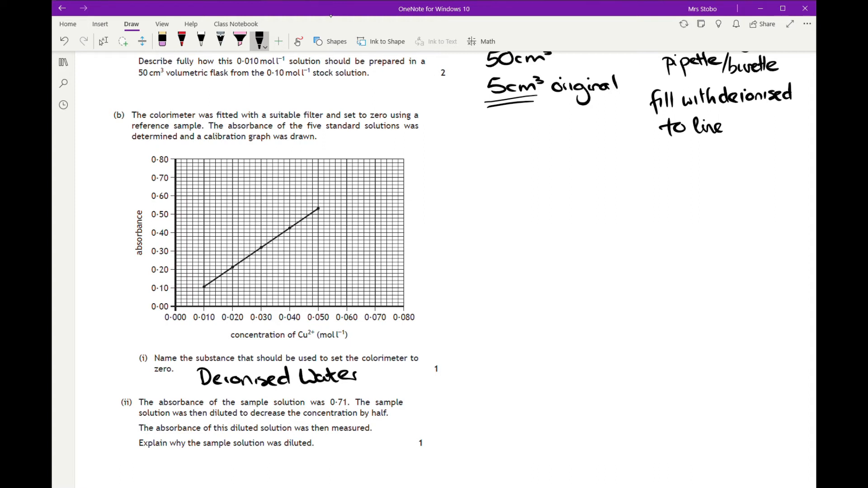
{"action": "left_click", "coordinate": [259, 41]}
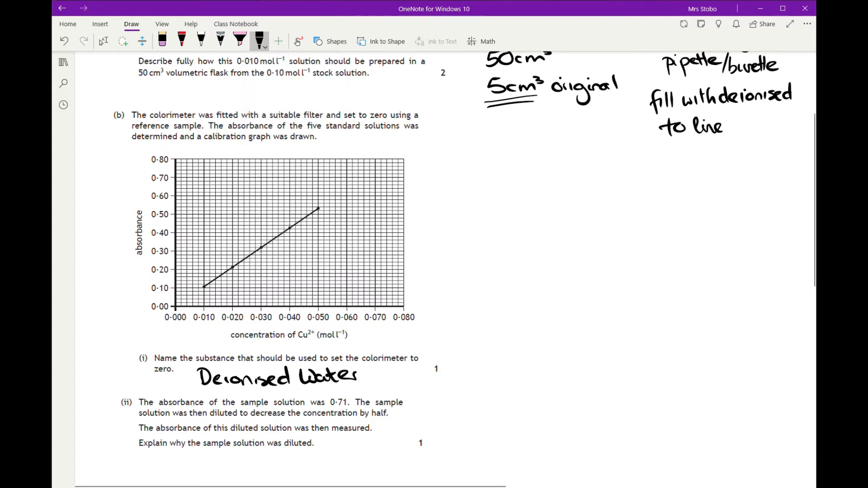
{"action": "left_click", "coordinate": [103, 41]}
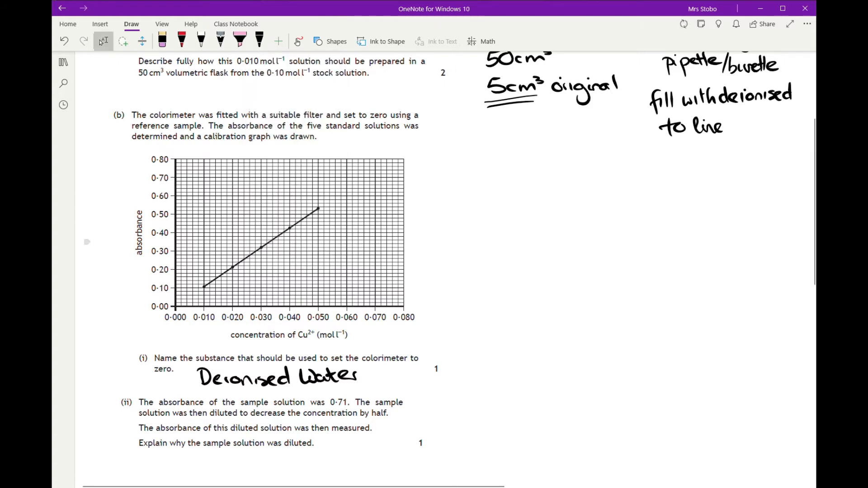
Step: Circle the 0.70 absorbance value and its matching point on the calibration graph
{"action": "scroll", "scroll_direction": "down", "scroll_amount": 3}
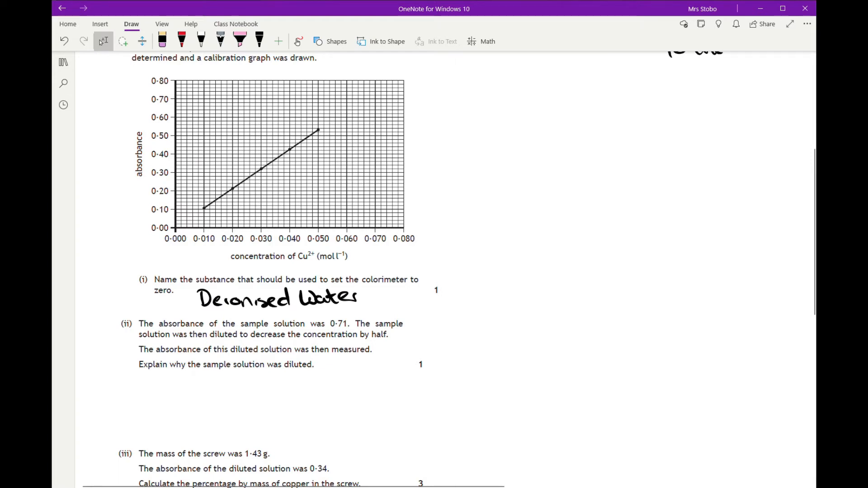
{"action": "left_click", "coordinate": [257, 41]}
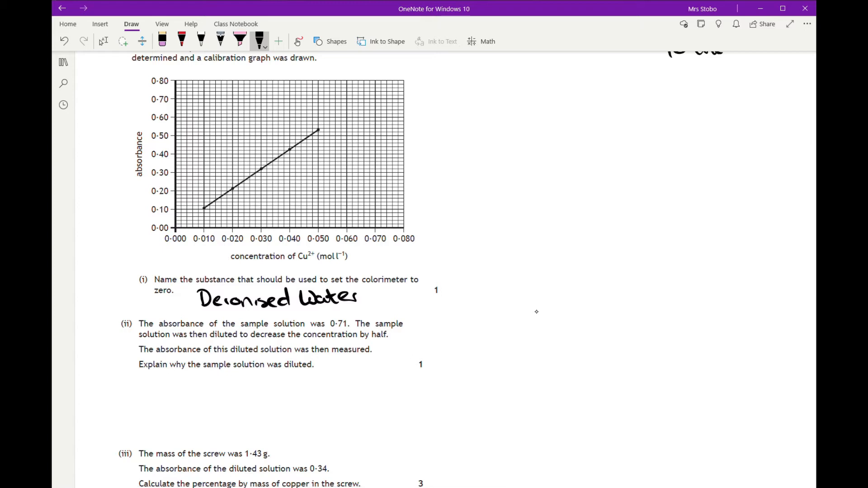
{"action": "left_click_drag", "start_coordinate": [150, 98], "coordinate": [178, 99]}
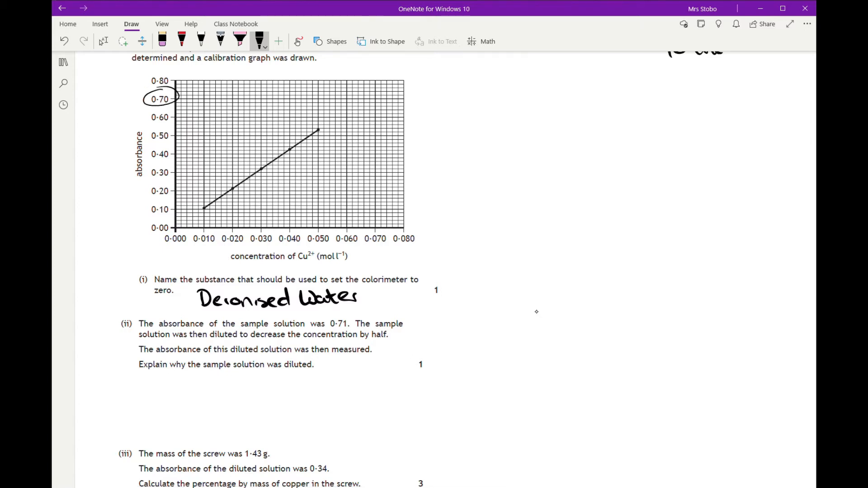
{"action": "left_click_drag", "start_coordinate": [341, 103], "coordinate": [371, 103]}
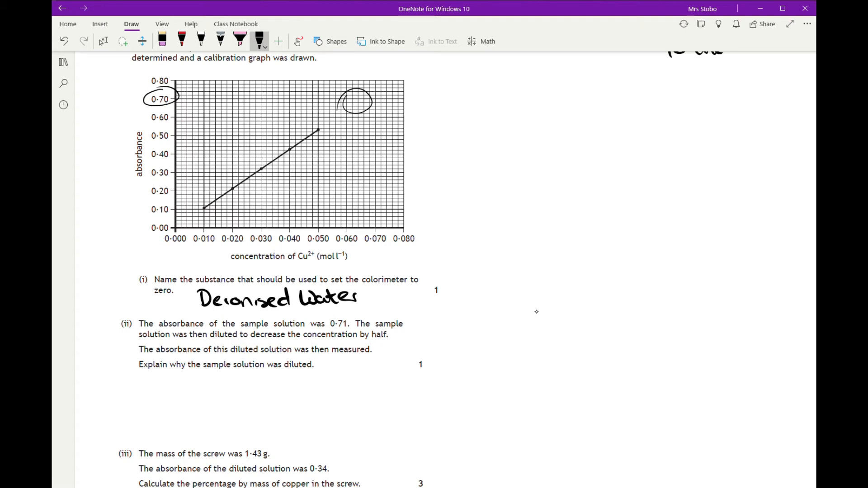
Step: Circle 0.30 and its point on the line, then write 'Brings down onto calibration line.'
{"action": "left_click_drag", "start_coordinate": [150, 165], "coordinate": [177, 174]}
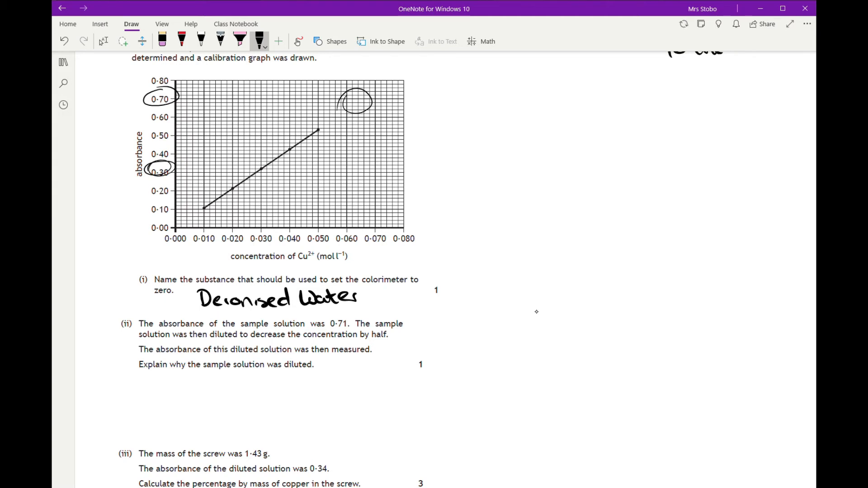
{"action": "left_click_drag", "start_coordinate": [260, 157], "coordinate": [291, 175]}
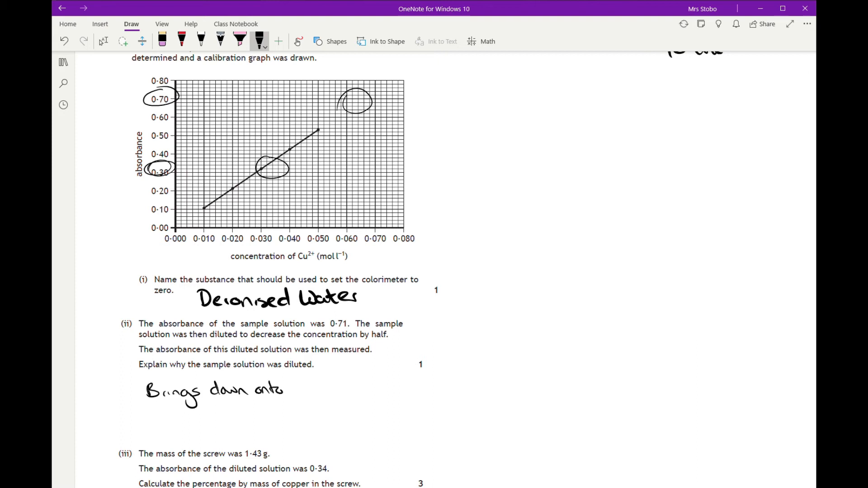
{"action": "type", "text": "calibration line."}
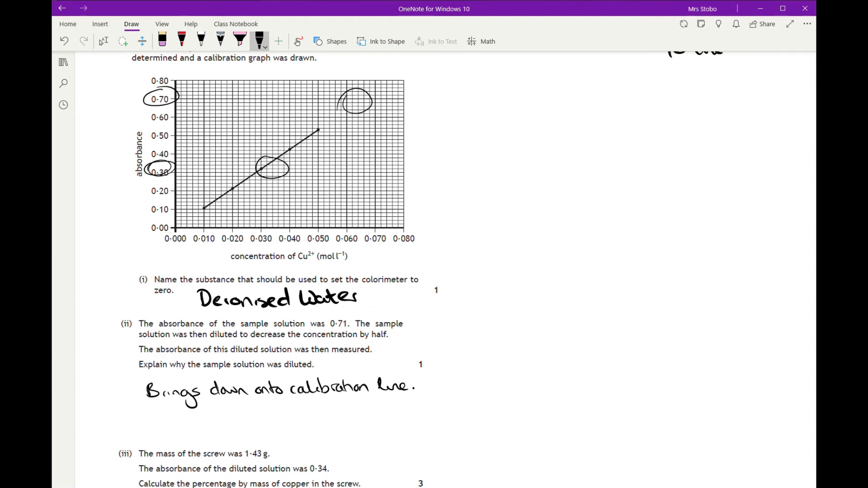
Step: Mark a red drop line reading 0.032 on the graph and write '0.032 mol l⁻¹ Cu²⁺' in black
{"action": "scroll", "scroll_direction": "down", "scroll_amount": 3}
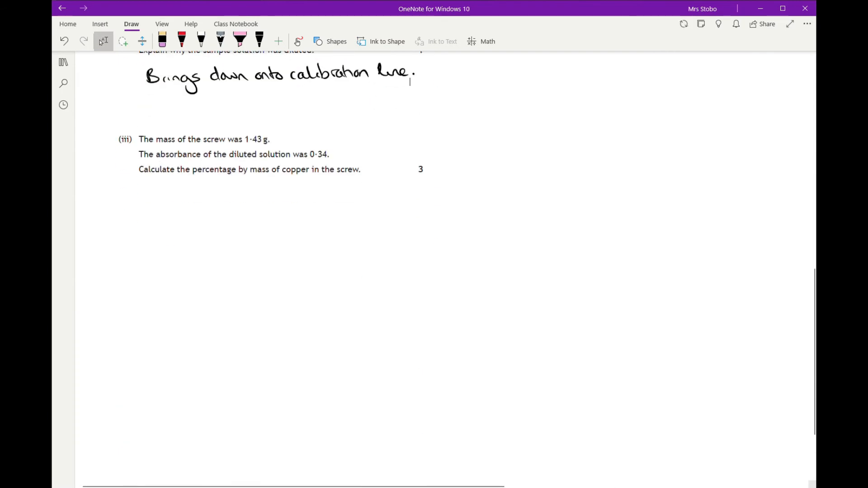
{"action": "left_click", "coordinate": [258, 40]}
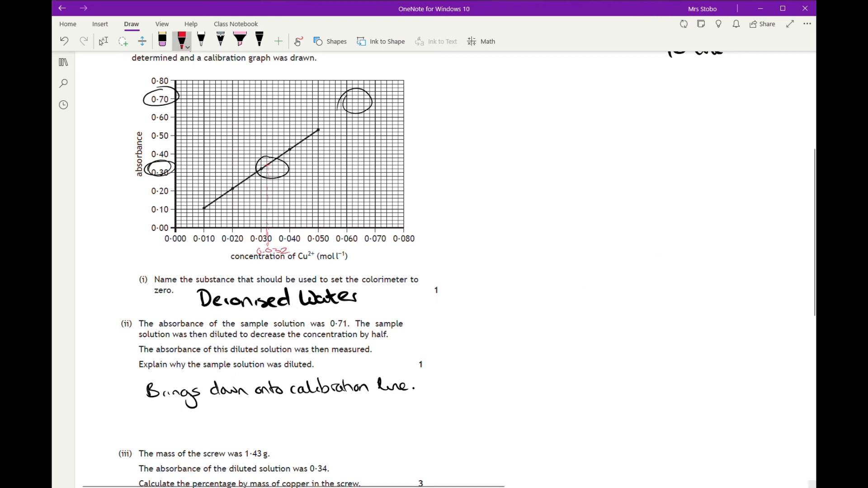
{"action": "scroll", "scroll_direction": "down", "scroll_amount": 3}
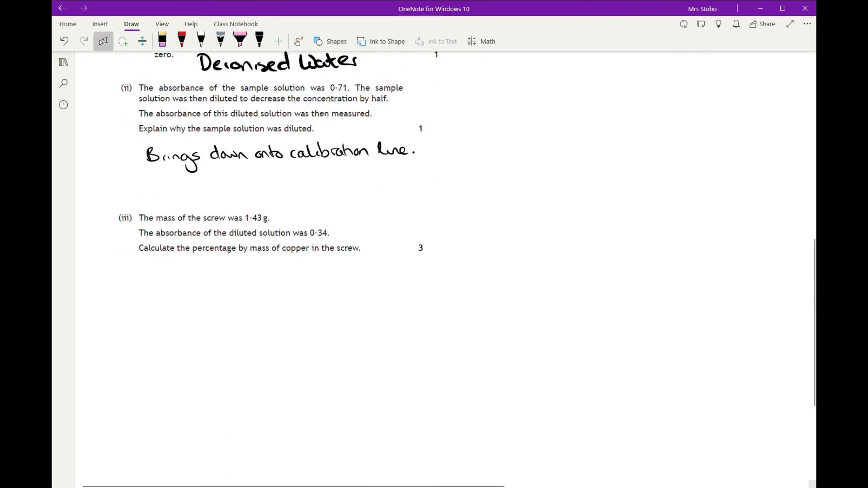
{"action": "left_click", "coordinate": [256, 41]}
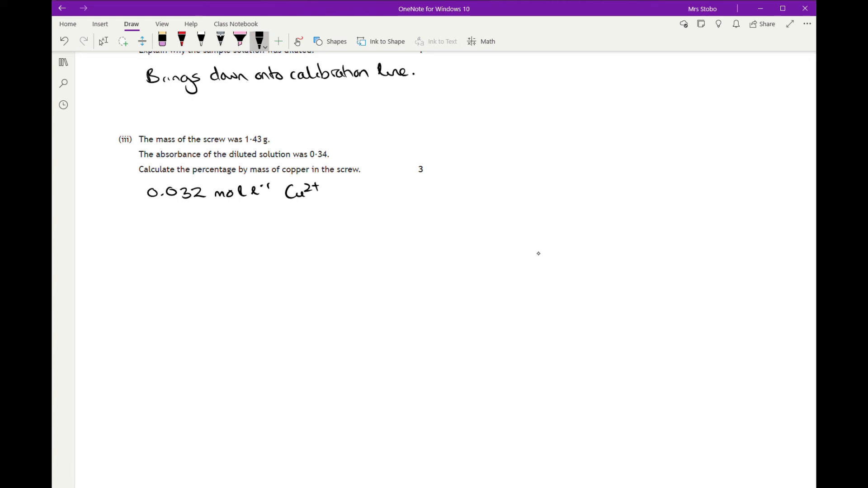
Step: Write ×2 = 0.064 and the n = cV moles calculation giving 0.016
{"action": "left_click", "coordinate": [262, 41]}
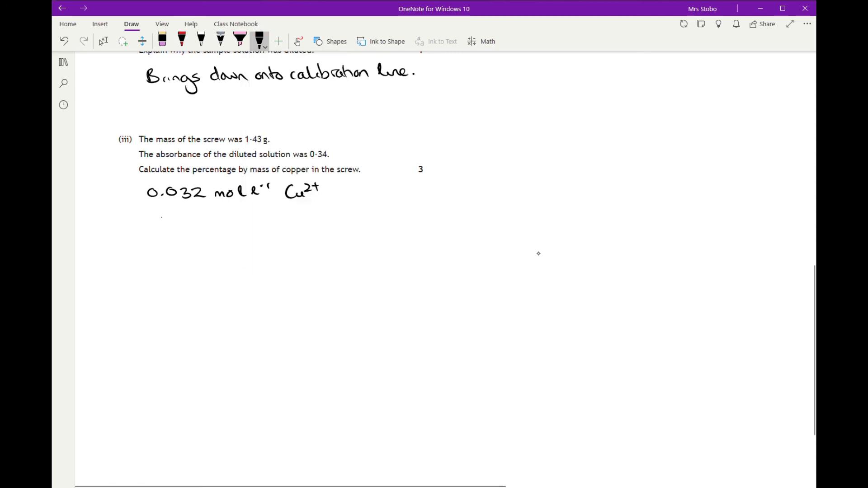
{"action": "left_click_drag", "start_coordinate": [158, 221], "coordinate": [205, 221]}
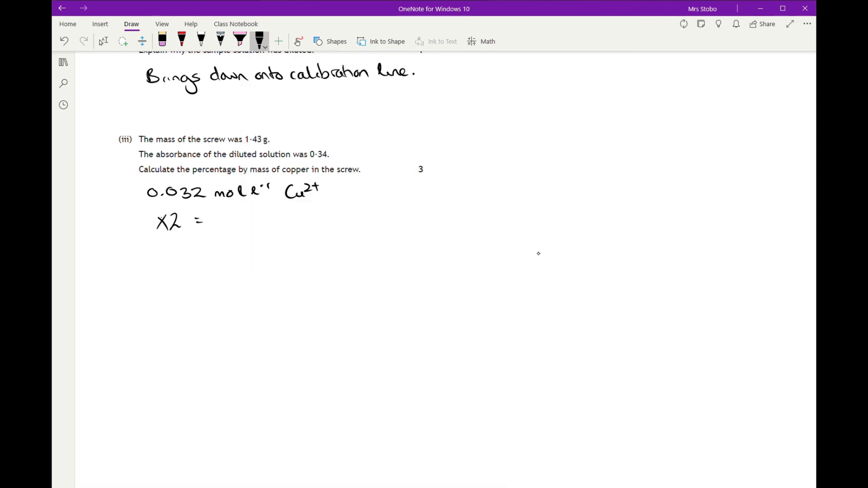
{"action": "type", "text": "0.064 mol l⁻¹"}
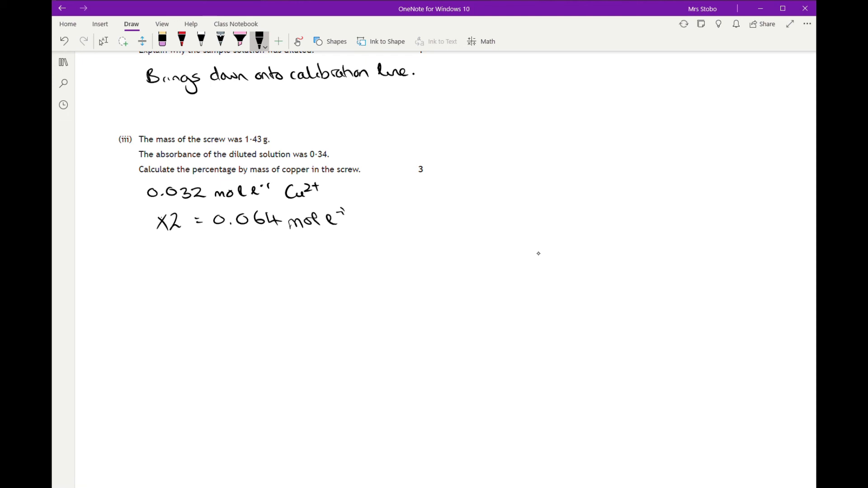
{"action": "left_click_drag", "start_coordinate": [147, 258], "coordinate": [154, 269]}
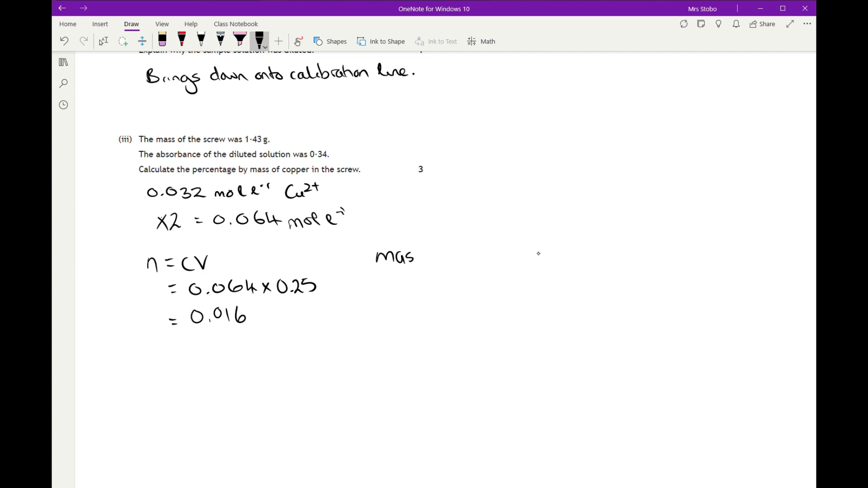
Step: Write the mass 1.016 g and percentage working to a double-underlined 71% copper
{"action": "left_click_drag", "start_coordinate": [426, 255], "coordinate": [474, 255]}
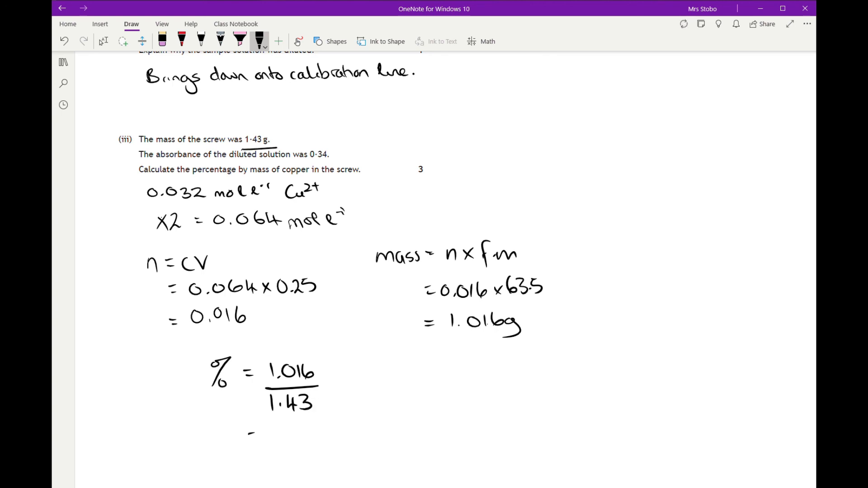
{"action": "type", "text": "=71"}
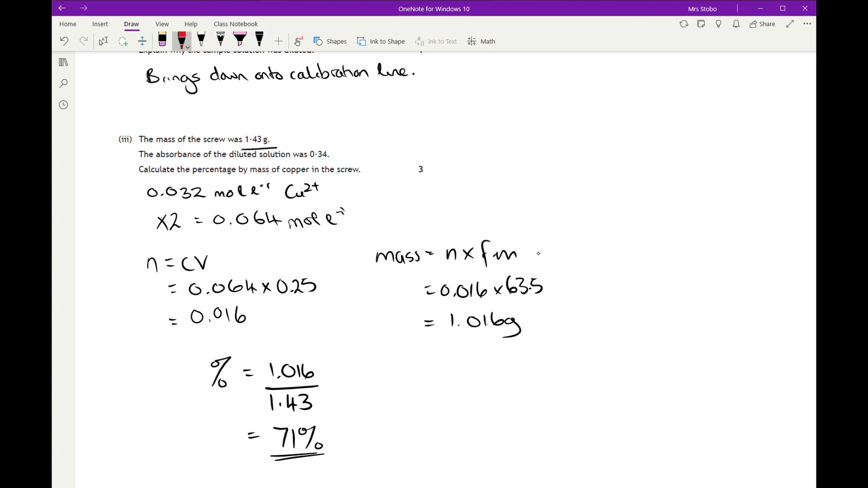
Step: Add red circled marks: 1 by 71%, 1 by the 0.064 line, 2 by the mass working
{"action": "left_click_drag", "start_coordinate": [340, 429], "coordinate": [352, 449]}
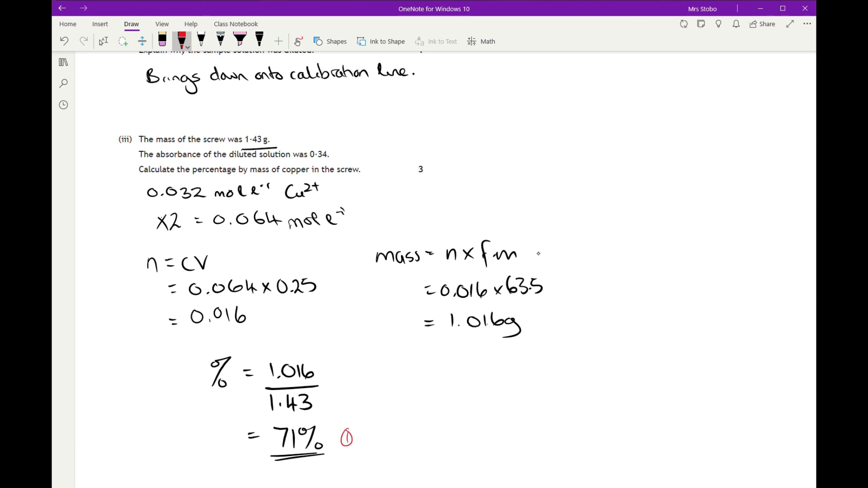
{"action": "left_click_drag", "start_coordinate": [366, 210], "coordinate": [382, 221]}
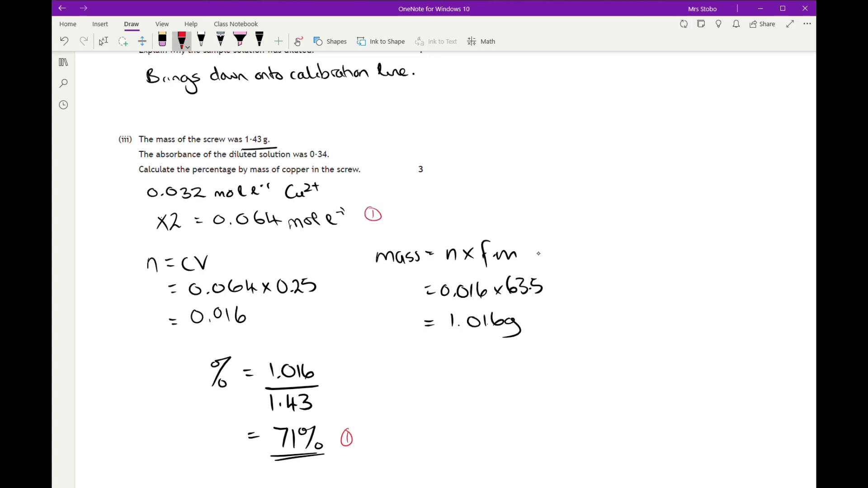
{"action": "left_click_drag", "start_coordinate": [379, 291], "coordinate": [393, 307]}
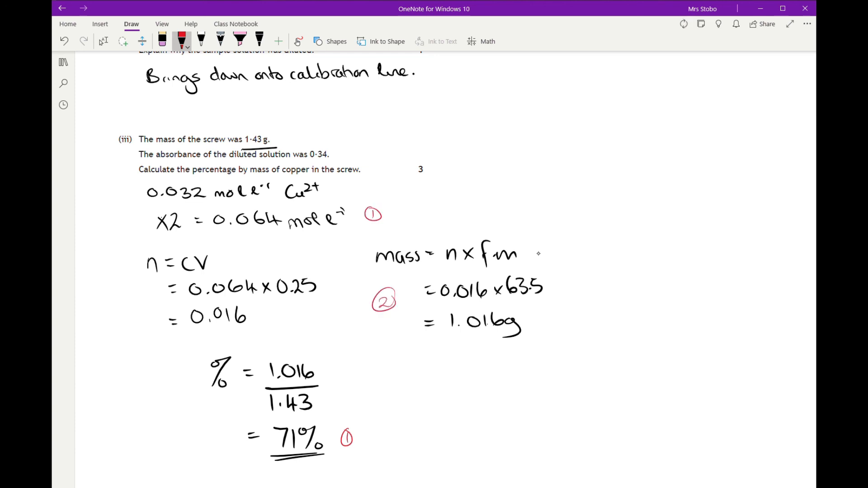